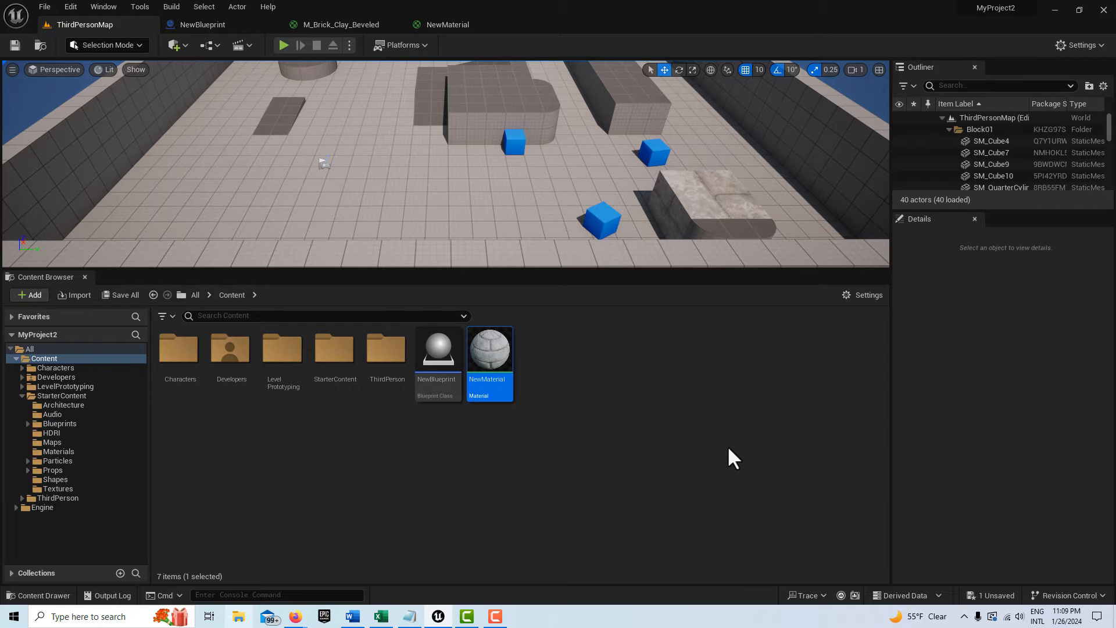
pyautogui.moveTo(96, 459)
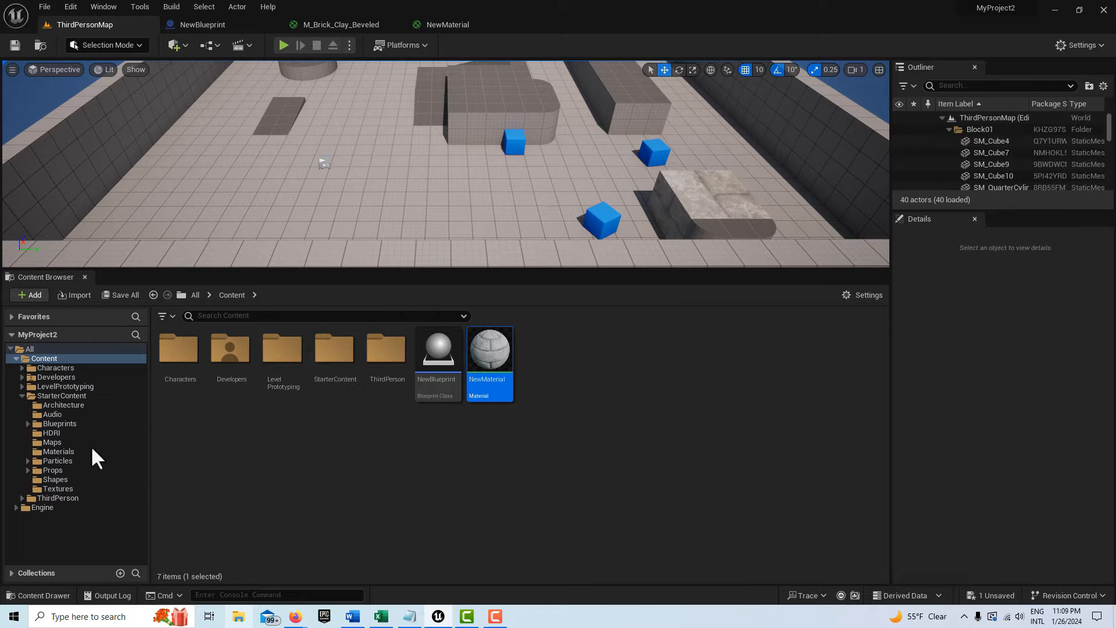
pyautogui.moveTo(533, 135)
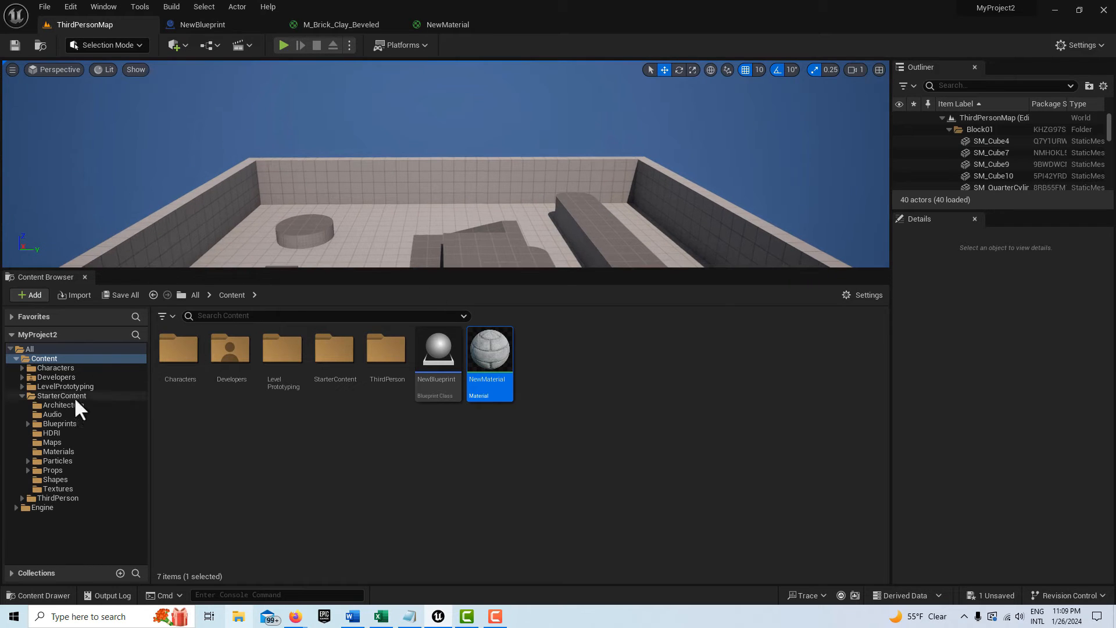
# - Open the M_Tech_Hex_Tile material from StarterContent Materials, copy all nodes, and bring up Notepad
pyautogui.click(58, 451)
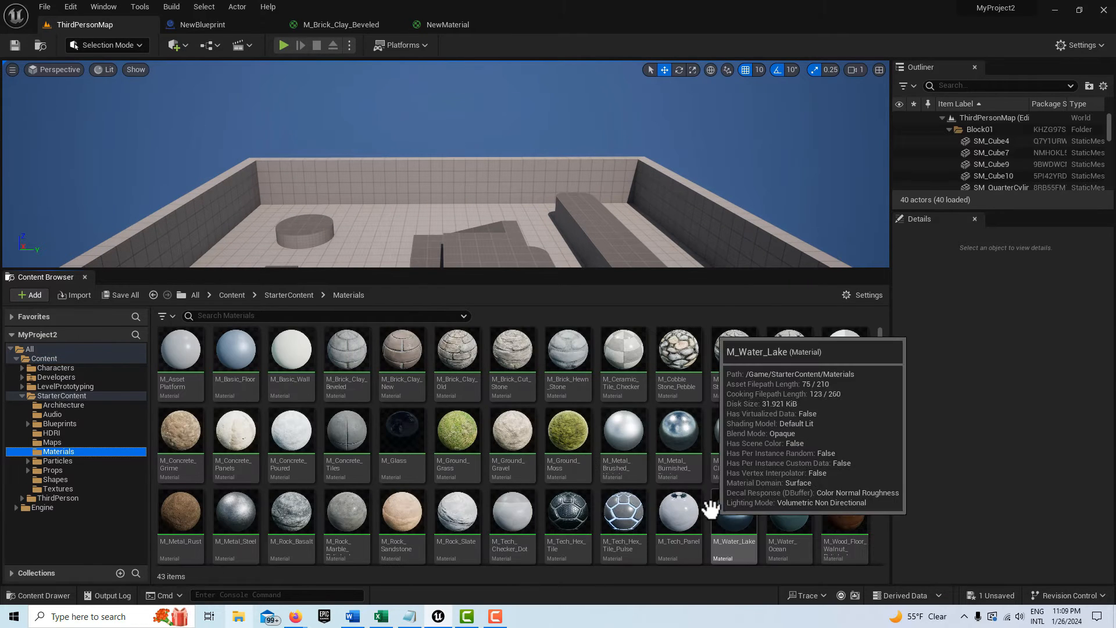
pyautogui.moveTo(567, 429)
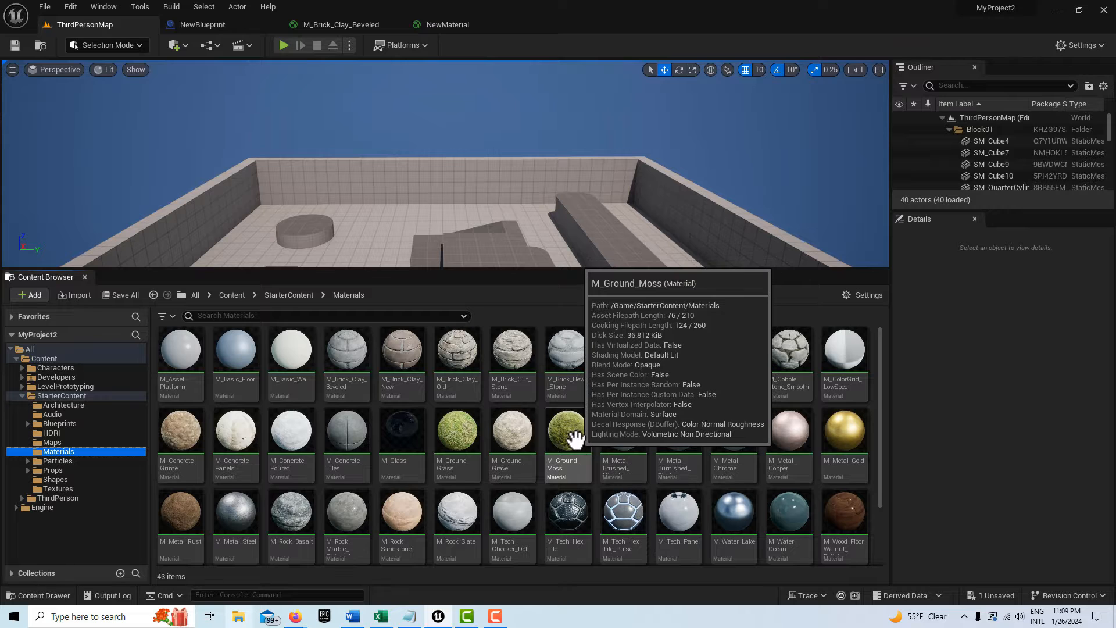
pyautogui.moveTo(574, 516)
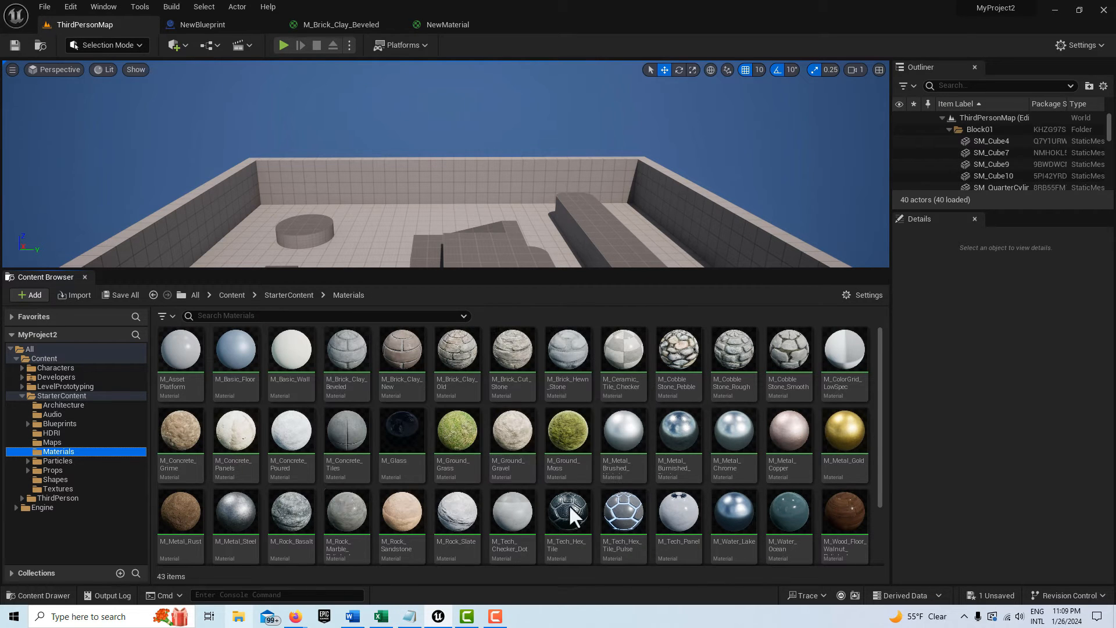
pyautogui.moveTo(733, 509)
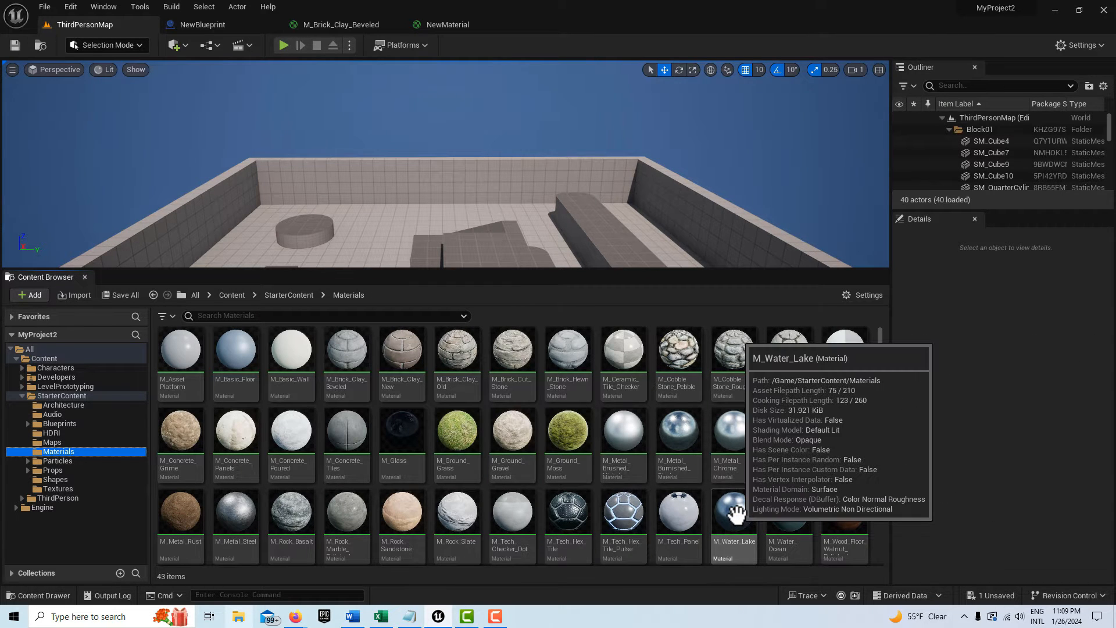
pyautogui.click(567, 510)
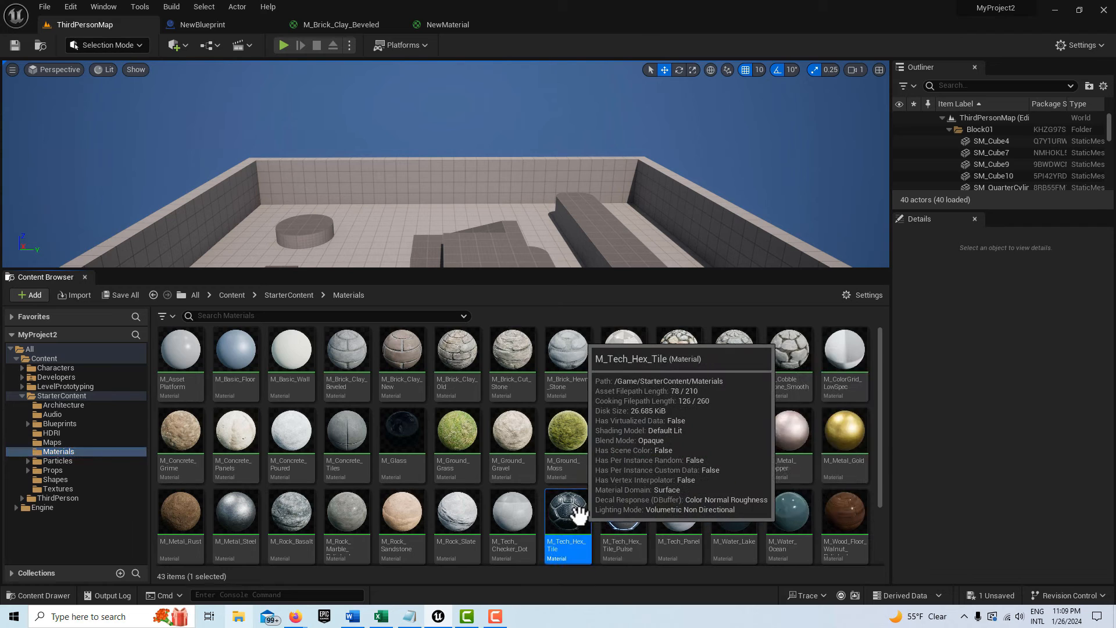
pyautogui.doubleClick(567, 507)
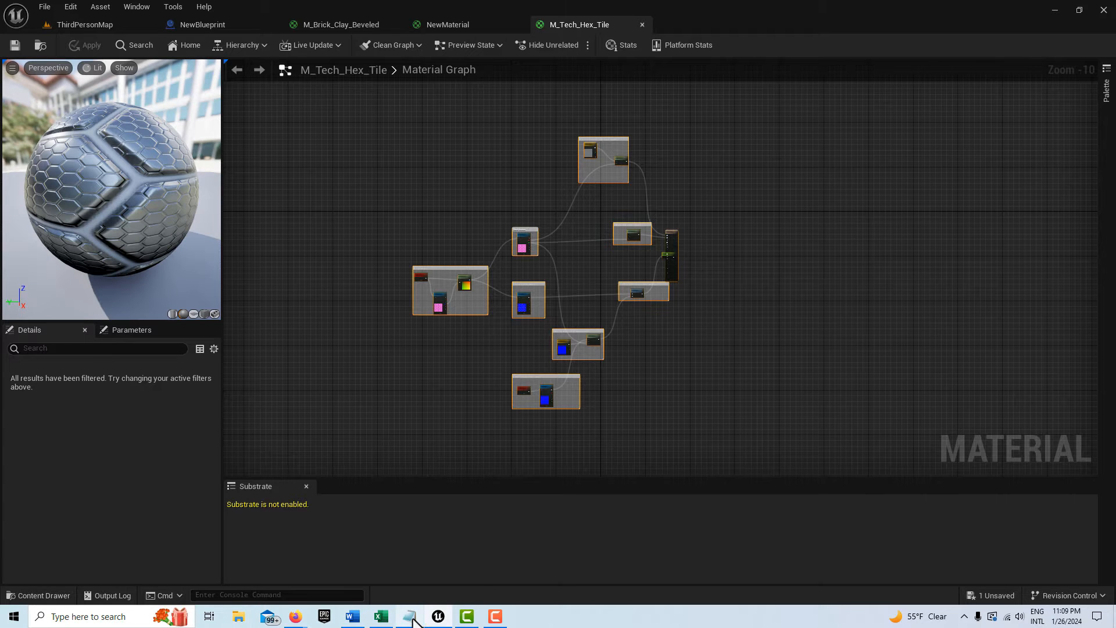
pyautogui.click(408, 616)
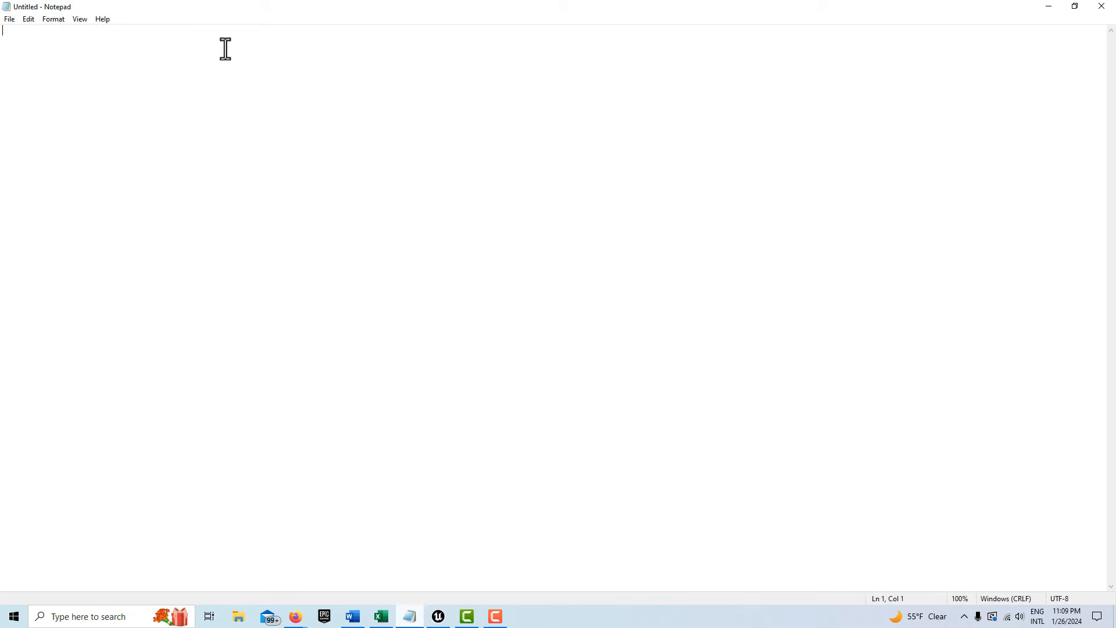
# - Paste the M_Tech_Hex_Tile node text into the blank Notepad and scroll through it
pyautogui.press('ctrl+v')
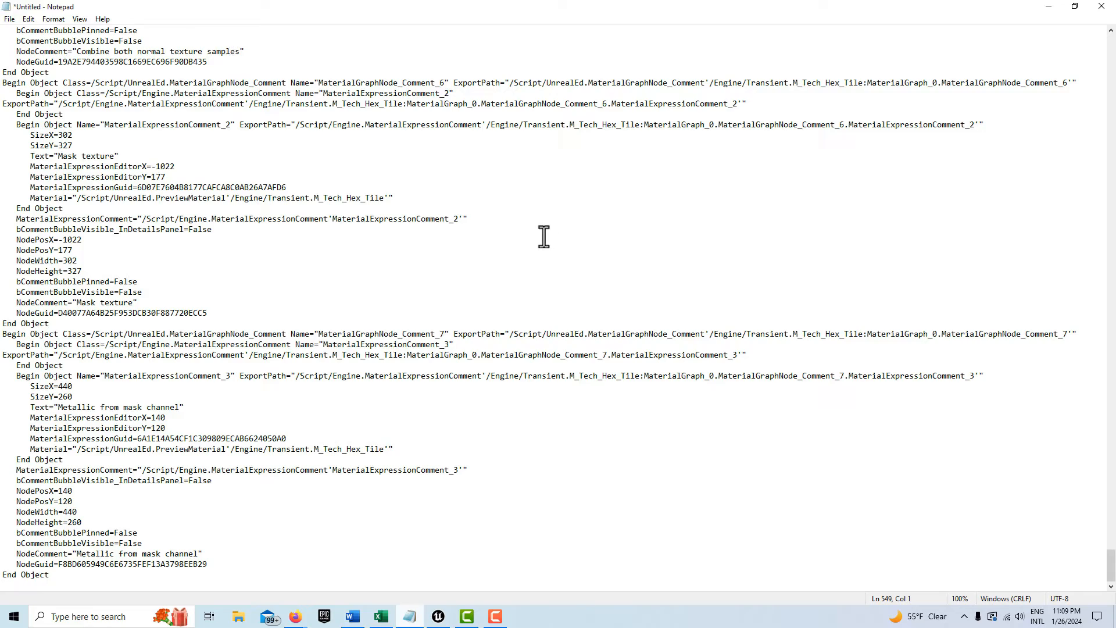
pyautogui.scroll(3)
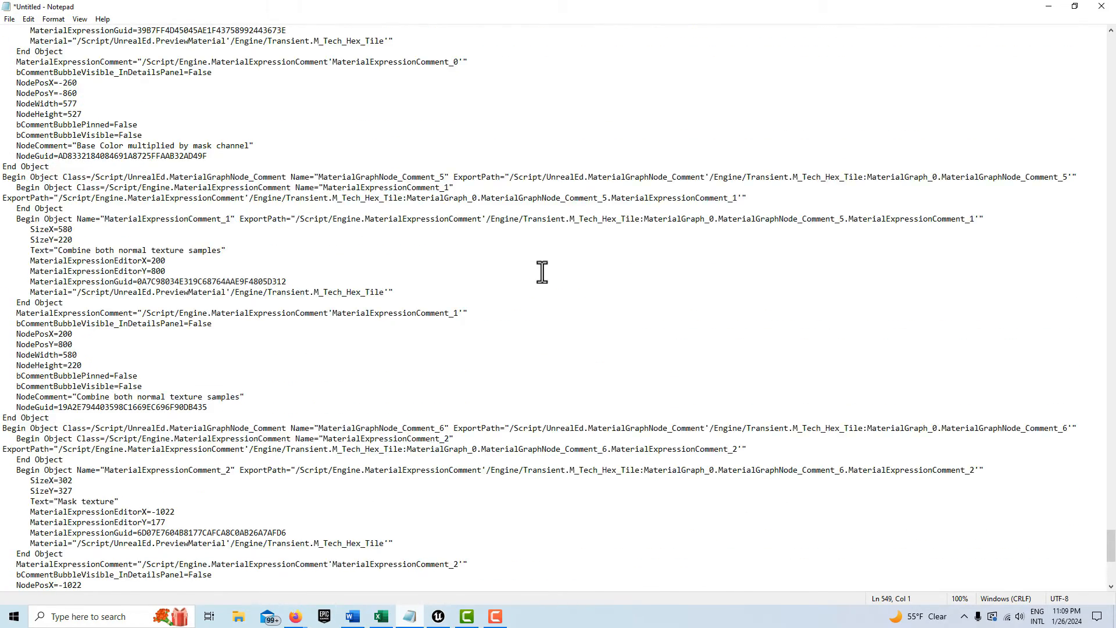
pyautogui.scroll(-3)
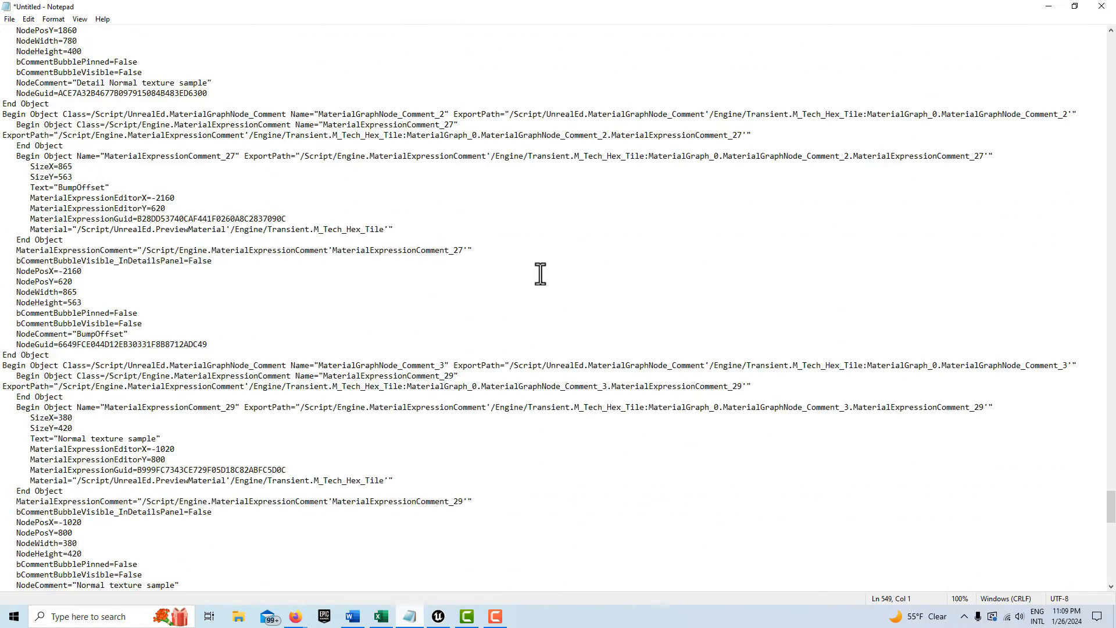
pyautogui.scroll(3)
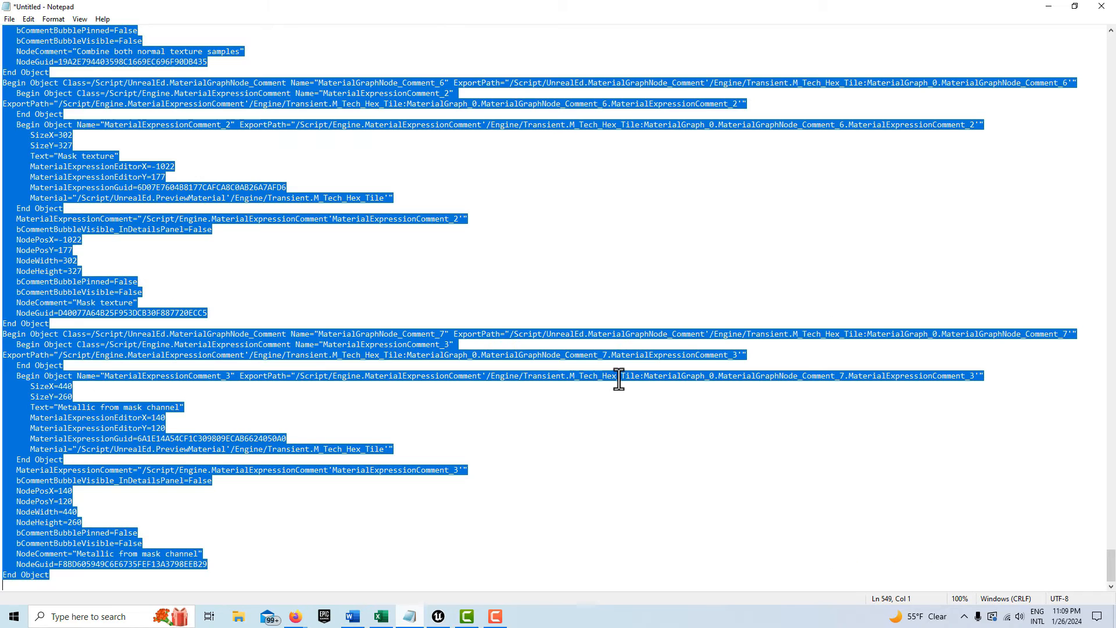
pyautogui.moveTo(1048, 7)
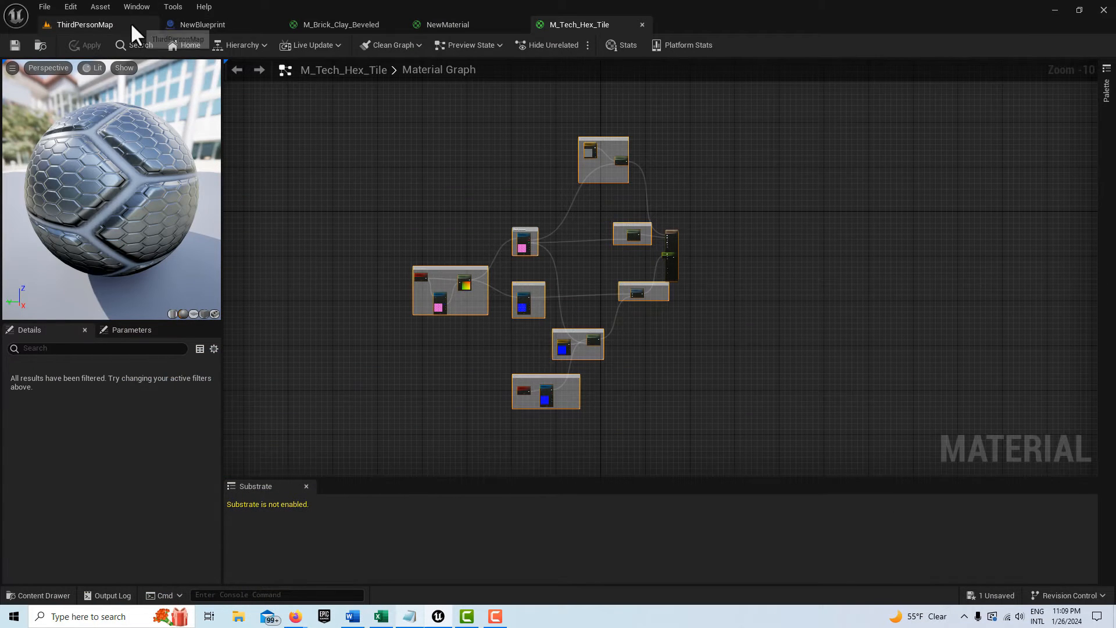
# - Create NewMaterial1 in the Content Browser and open its graph to paste the nodes
pyautogui.click(83, 24)
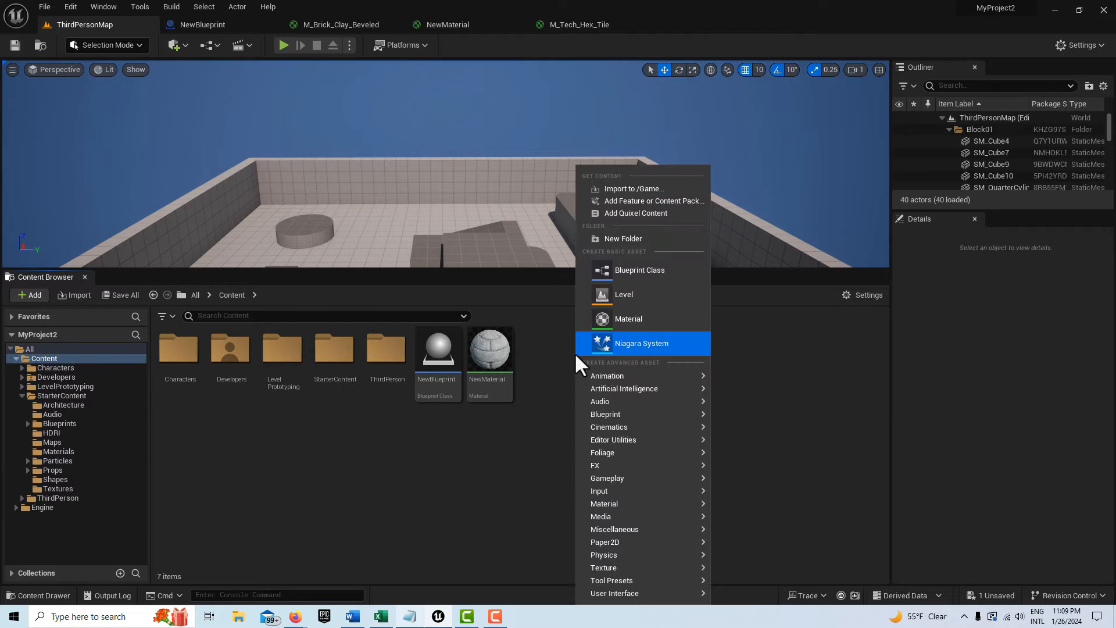
pyautogui.click(628, 318)
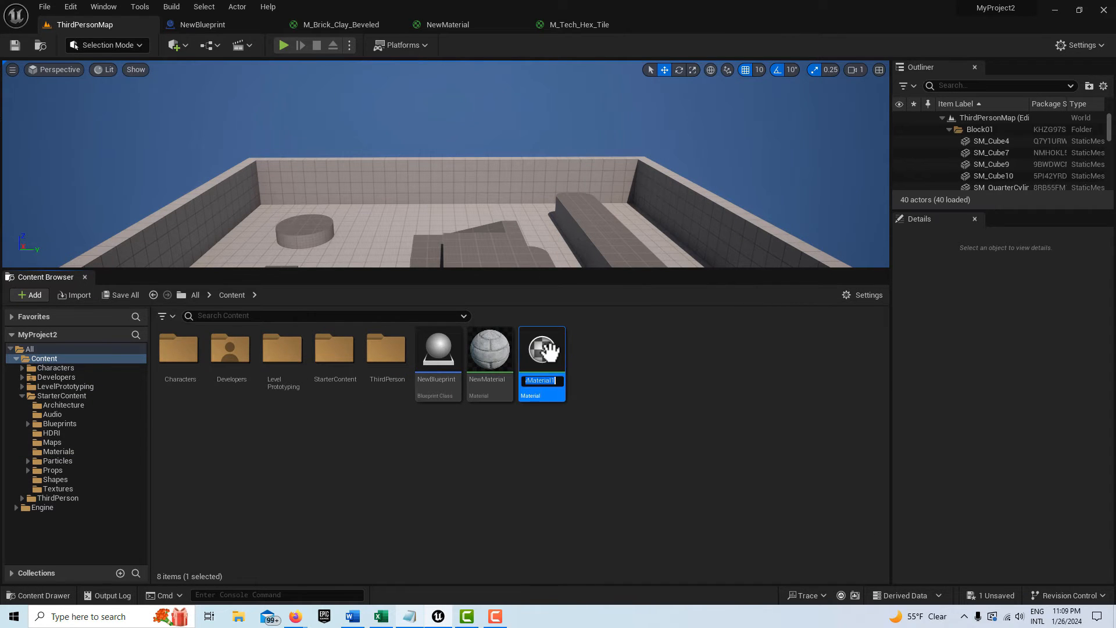
pyautogui.doubleClick(542, 349)
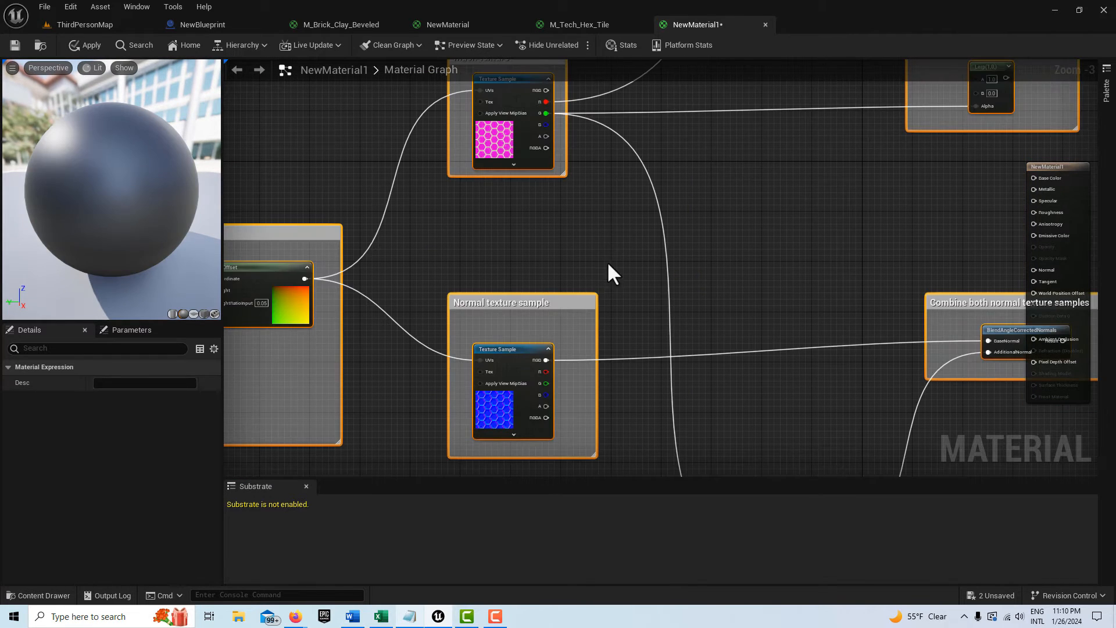
# - Compare with M_Tech_Hex_Tile's wiring, then connect metallic, constant and base color in NewMaterial1
pyautogui.scroll(-3)
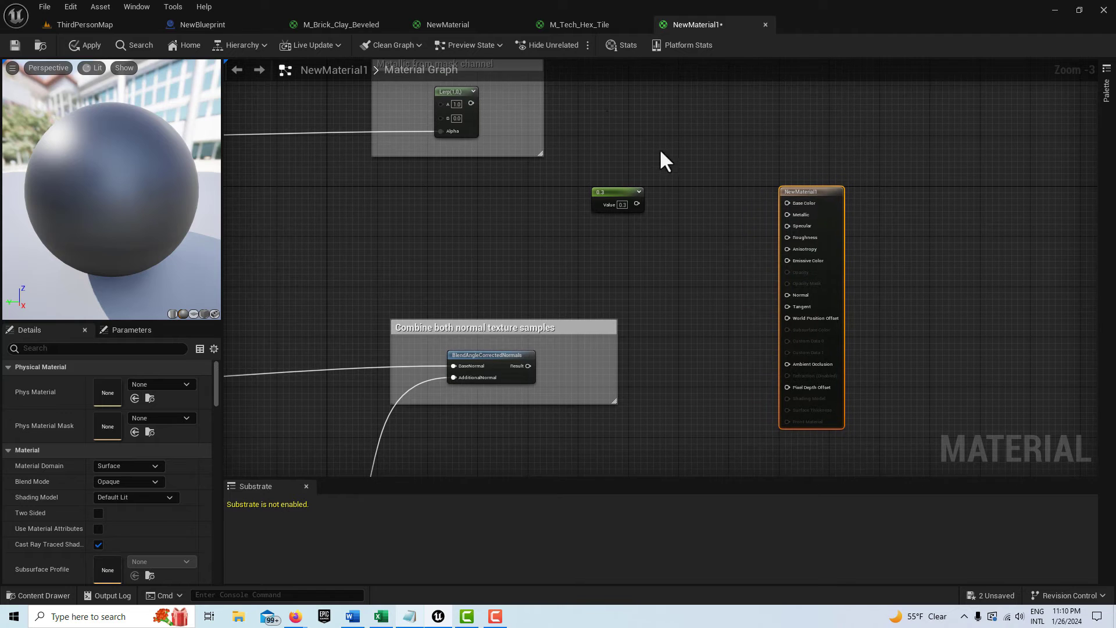
pyautogui.click(577, 24)
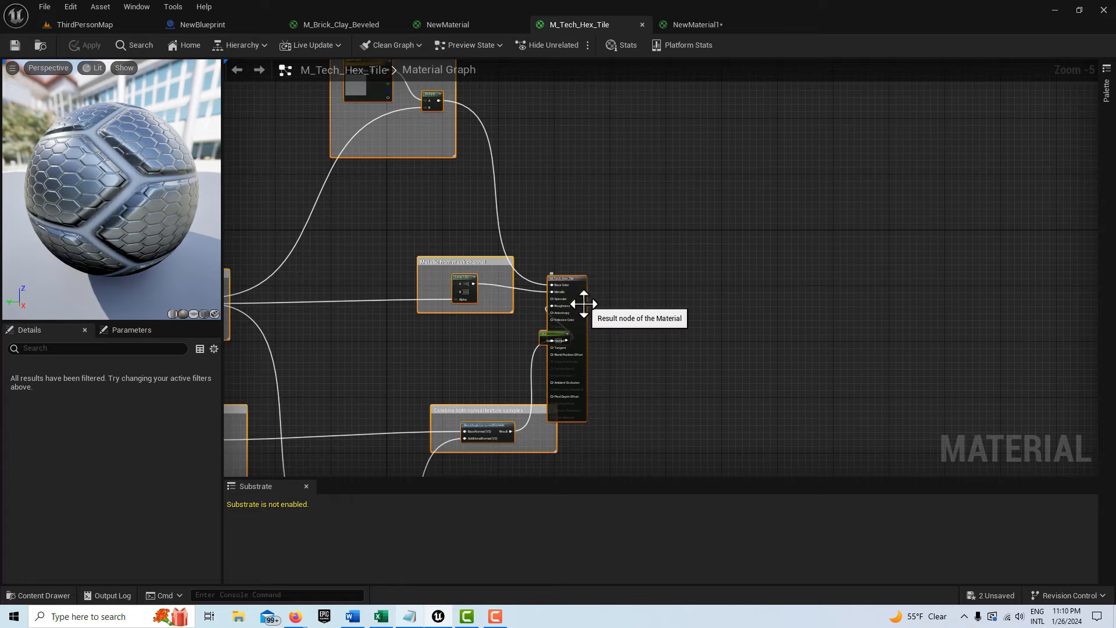
pyautogui.click(698, 24)
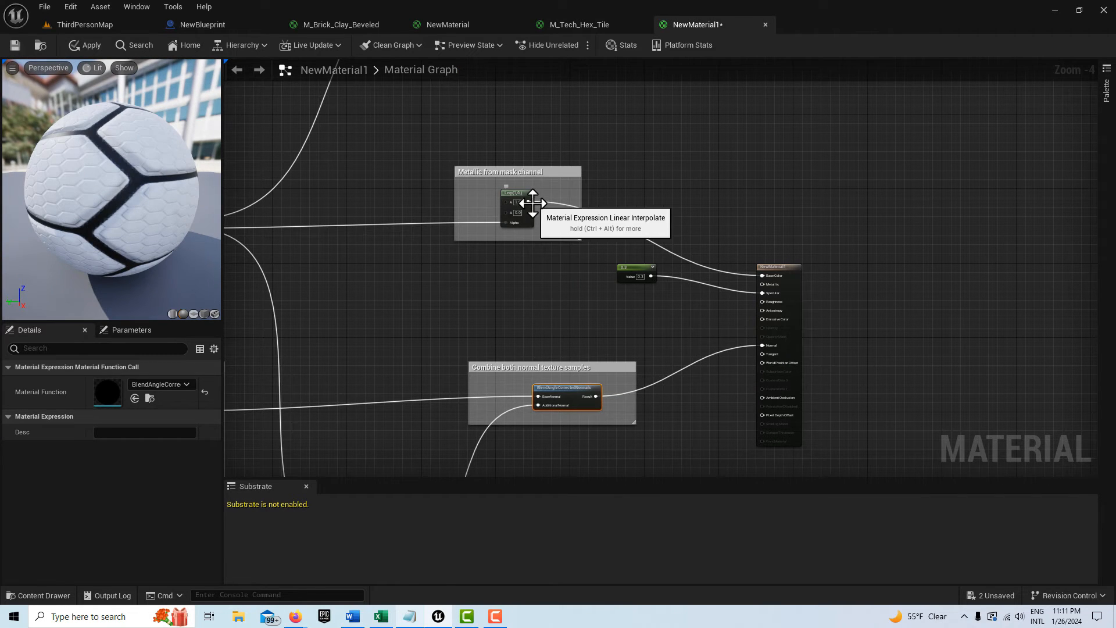
pyautogui.click(516, 210)
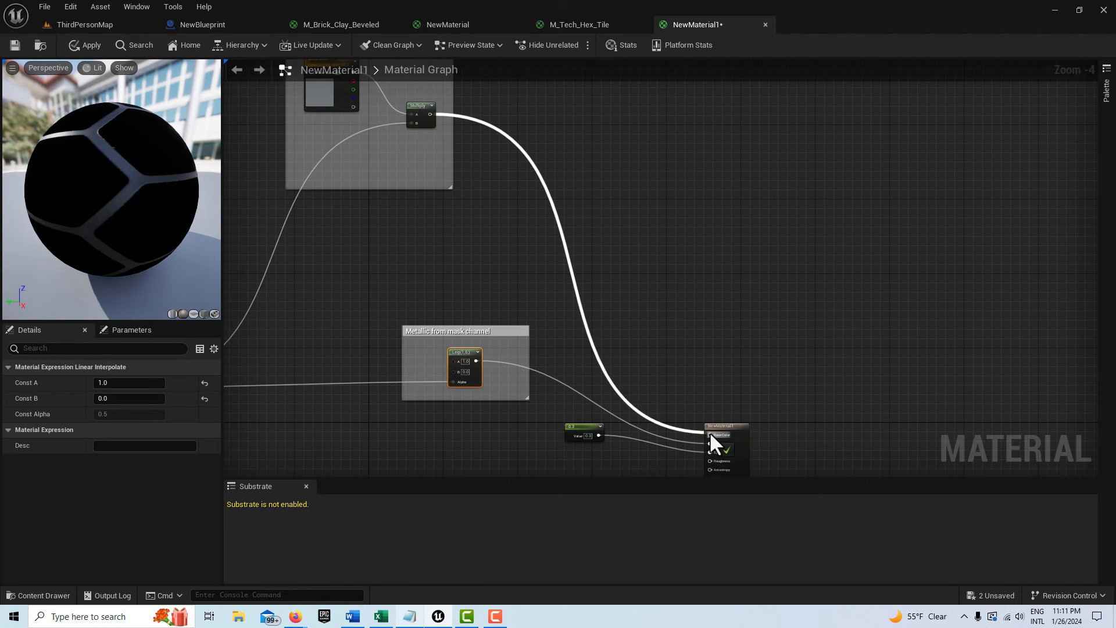
# - Finish wiring NewMaterial1, save it, and return to the ThirdPersonMap Content Browser
pyautogui.scroll(-3)
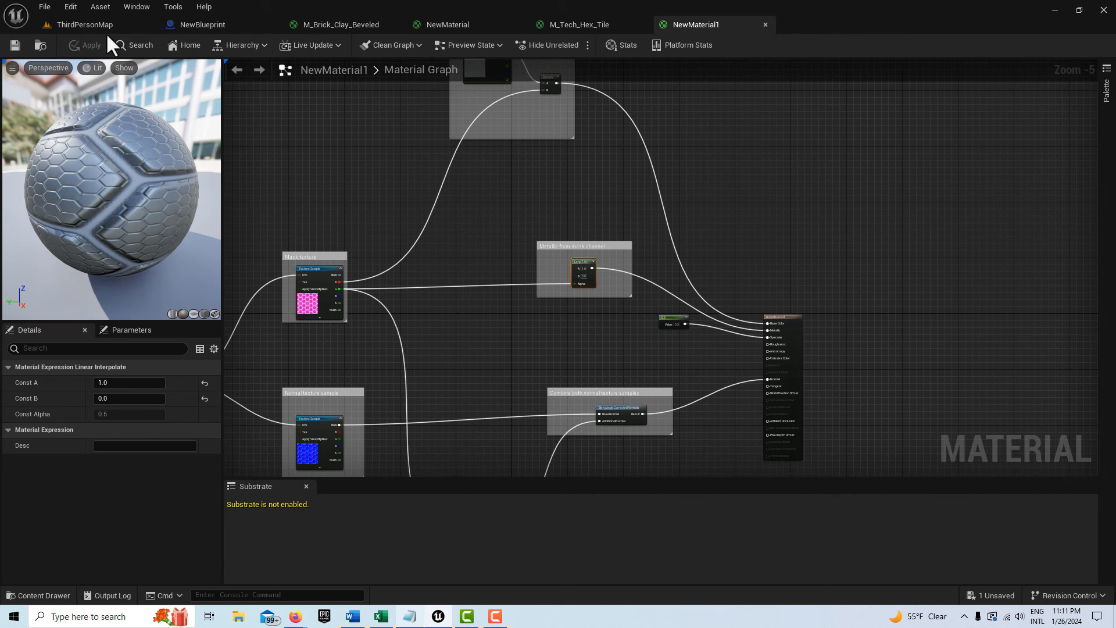
pyautogui.click(83, 24)
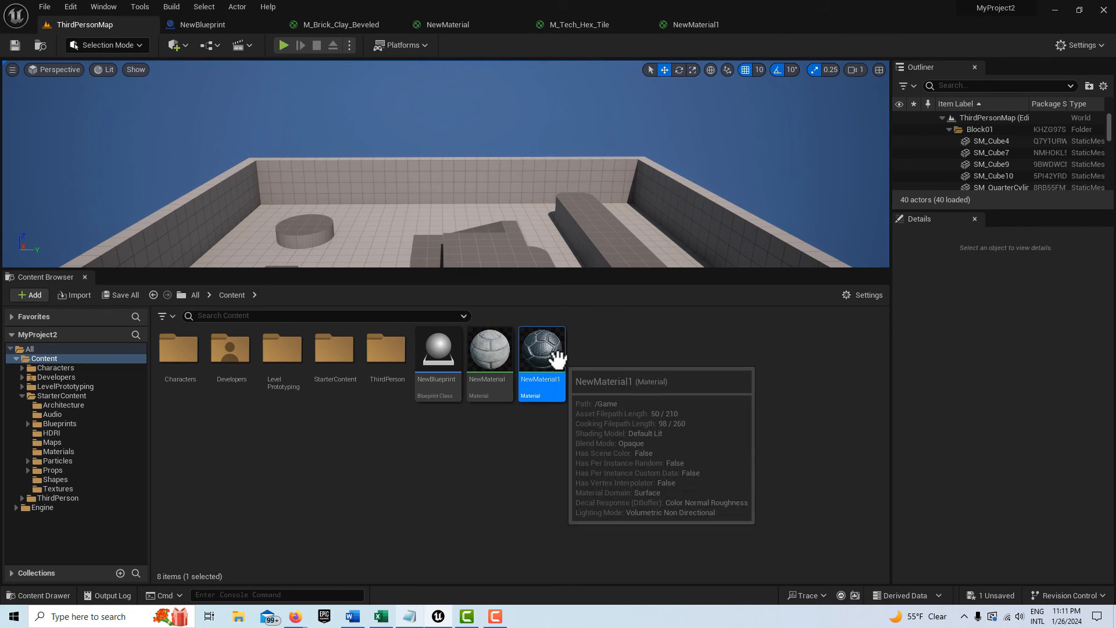
pyautogui.moveTo(748, 501)
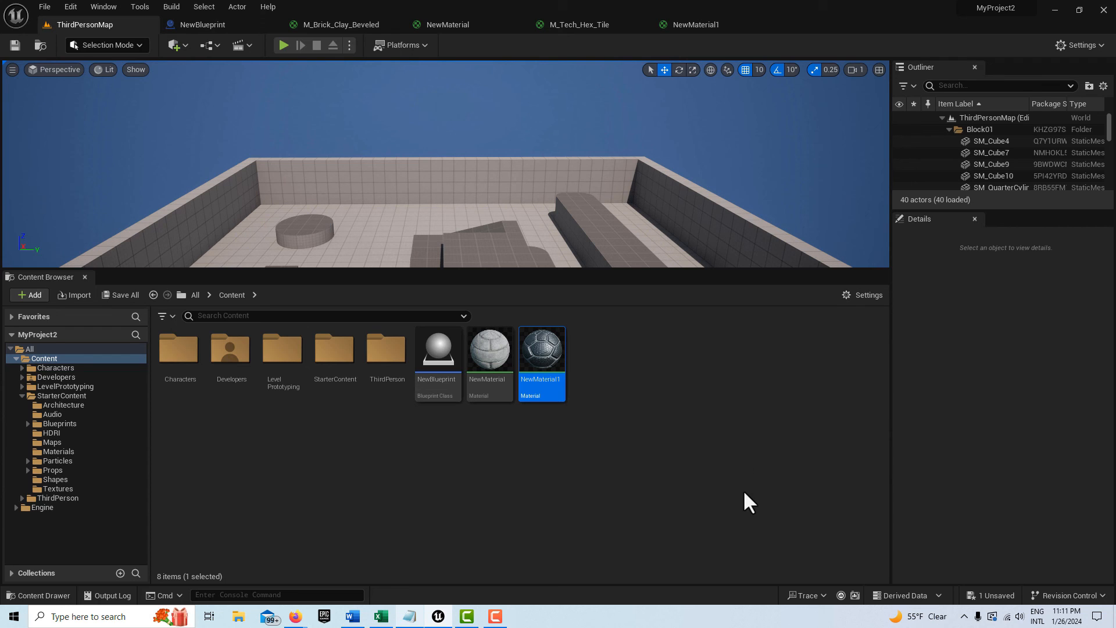